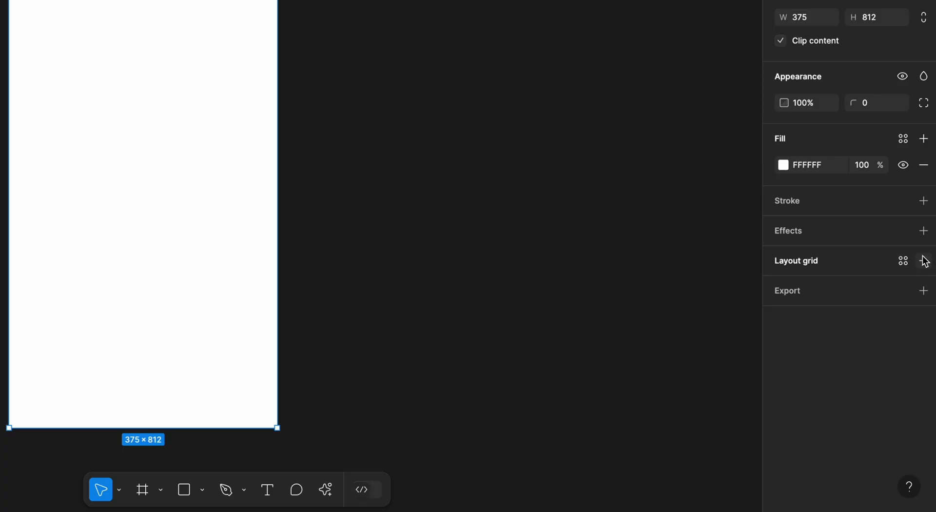
# Add a column layout grid to the iPhone frame with a value of 16
pyautogui.click(923, 260)
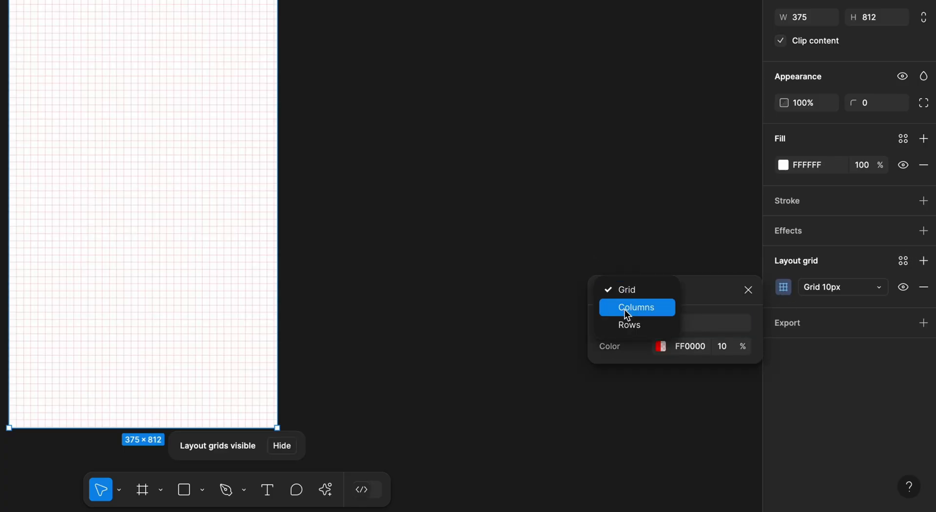
pyautogui.click(636, 307)
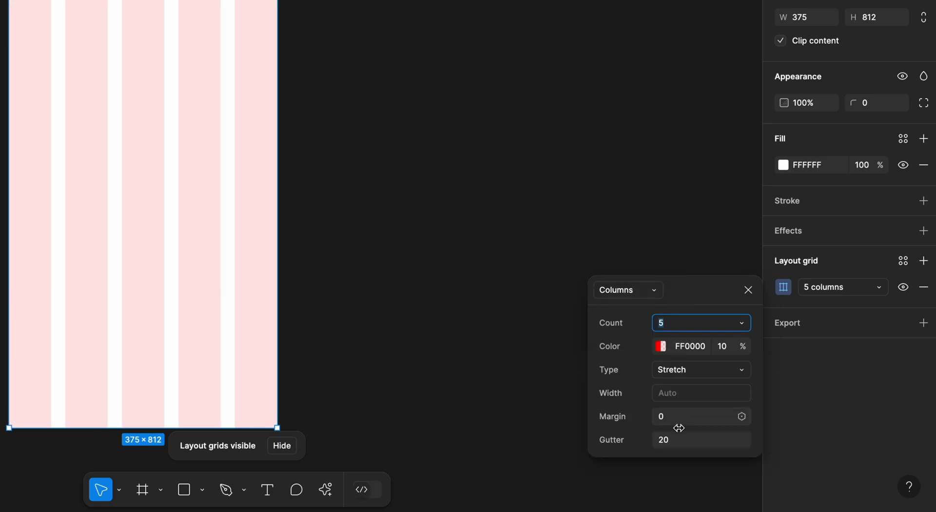
pyautogui.write('16')
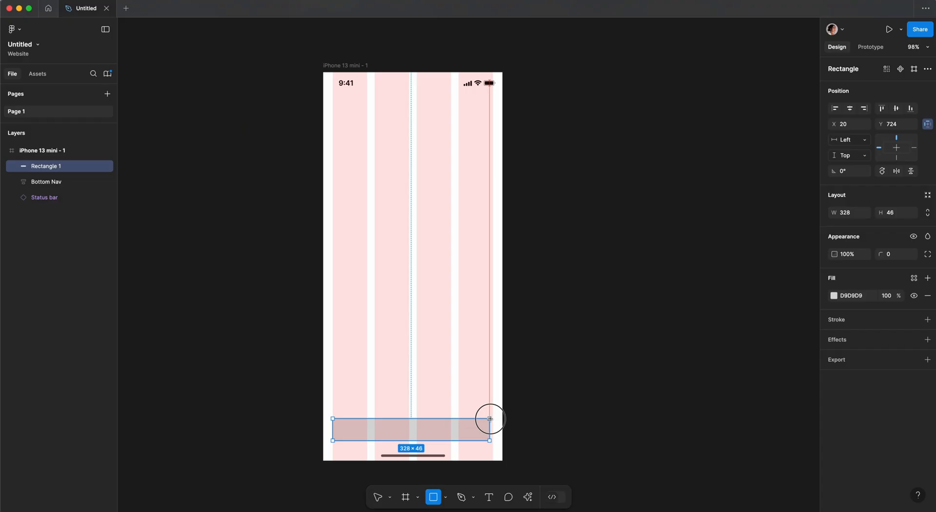
# Stretch the bottom bar across the frame and set its height to 56
pyautogui.moveTo(489, 420); pyautogui.dragTo(493, 414)
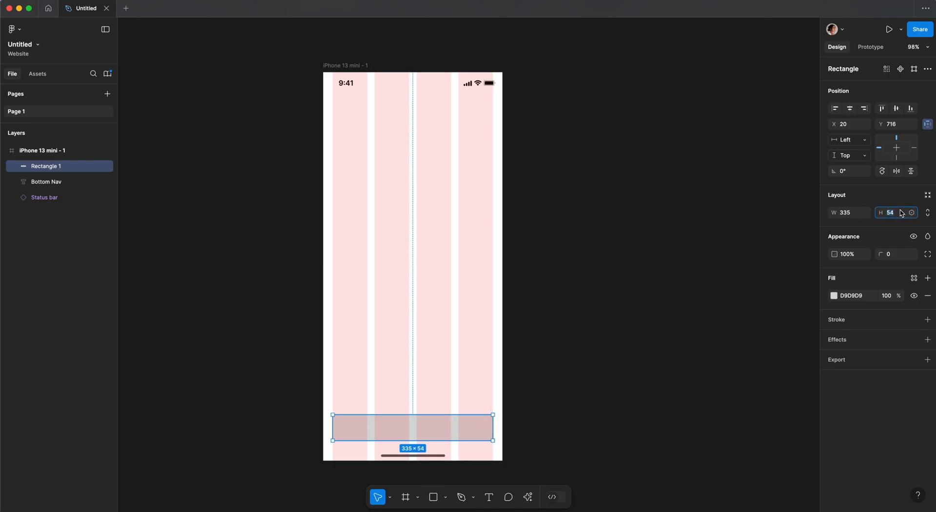
pyautogui.write('56')
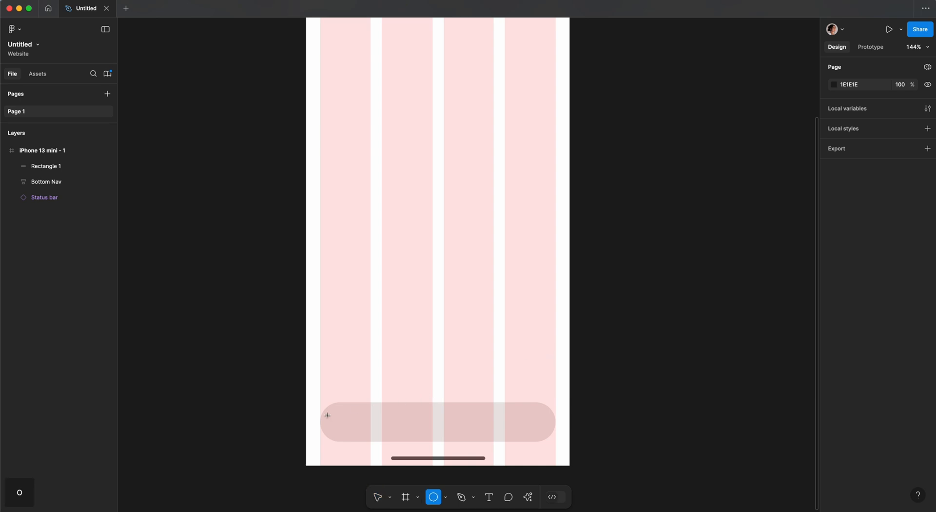
# Draw a circular knob inside the pill
pyautogui.moveTo(328, 415); pyautogui.dragTo(362, 433)
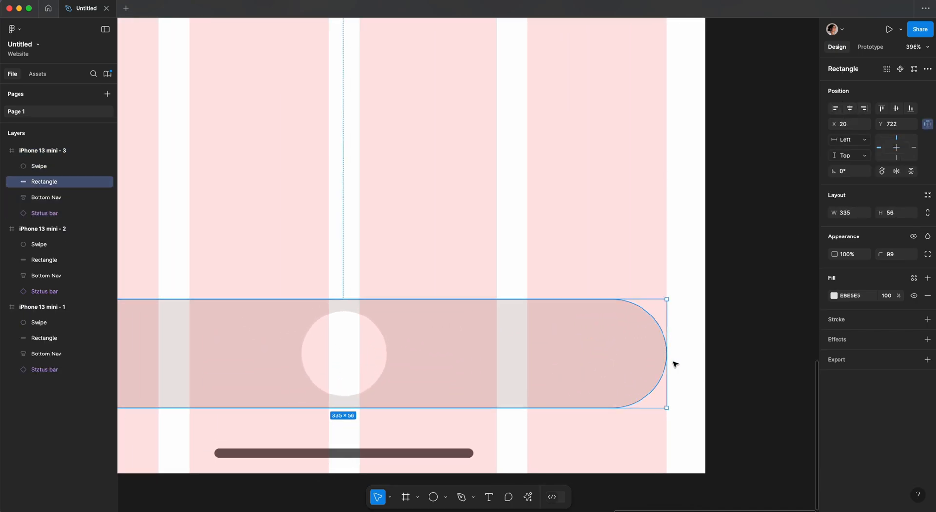
# On the third phone shrink the pill into a ring around the knob and fill the knob green
pyautogui.moveTo(667, 353); pyautogui.dragTo(400, 368)
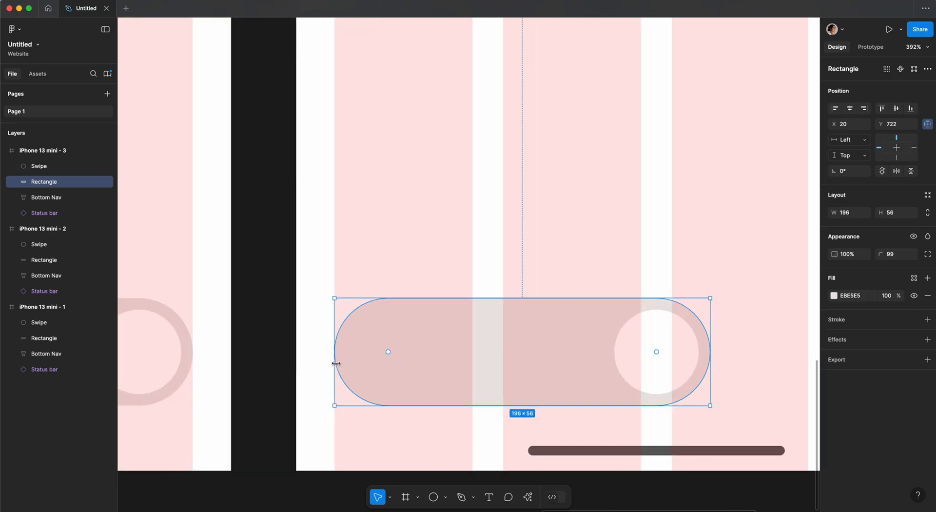
pyautogui.moveTo(335, 351); pyautogui.dragTo(605, 351)
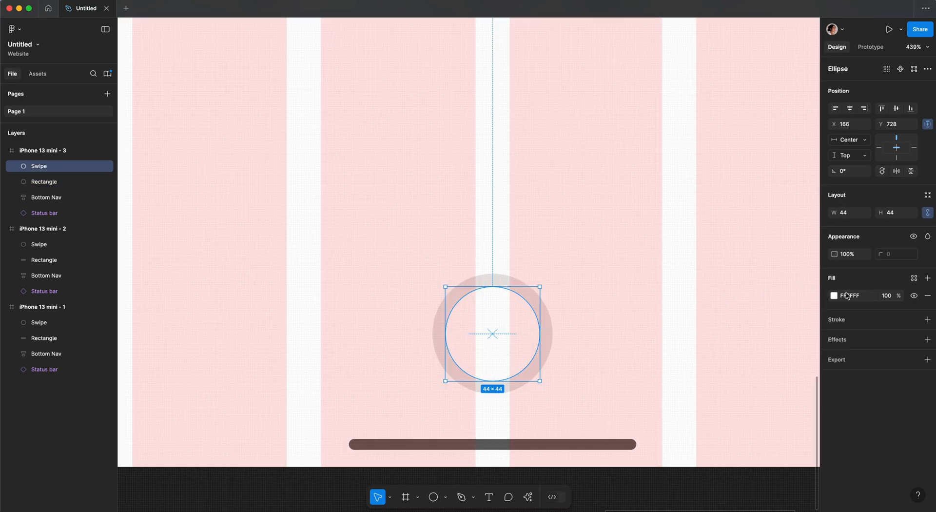
pyautogui.click(834, 295)
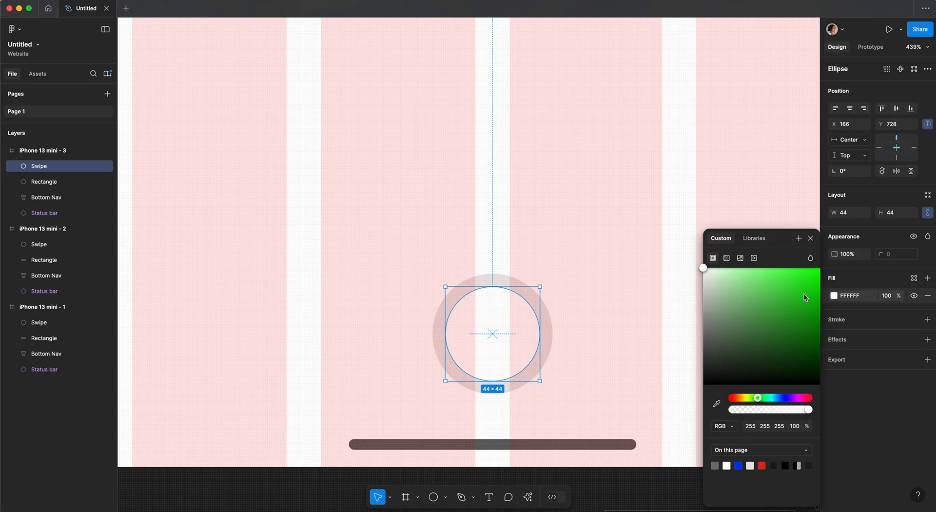
pyautogui.click(816, 312)
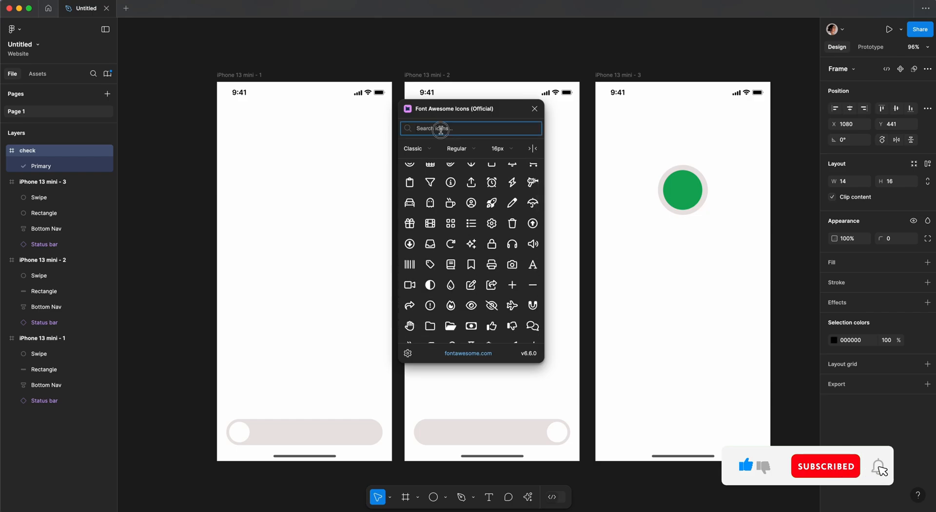
# Search Font Awesome for 'right' and insert the right-arrow icon into the knob
pyautogui.write('right')
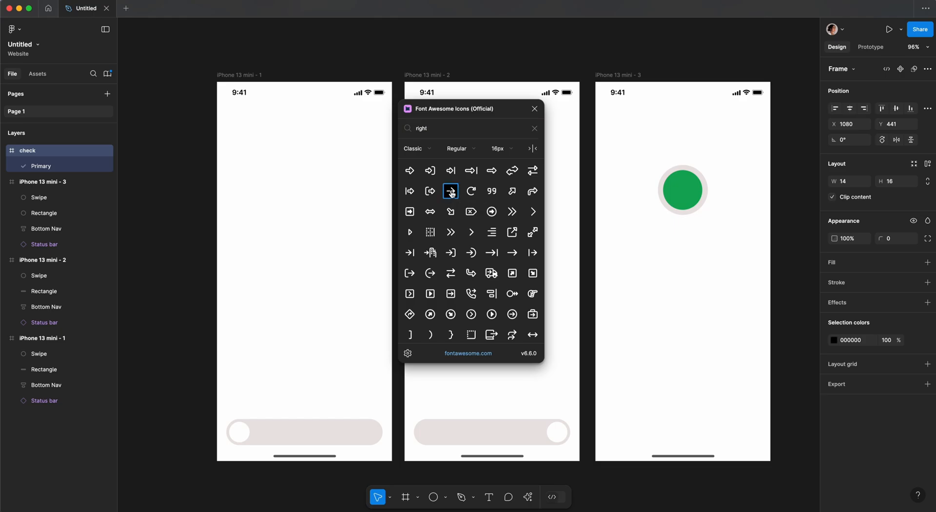
pyautogui.click(451, 191)
pyautogui.write('Swipe to send')
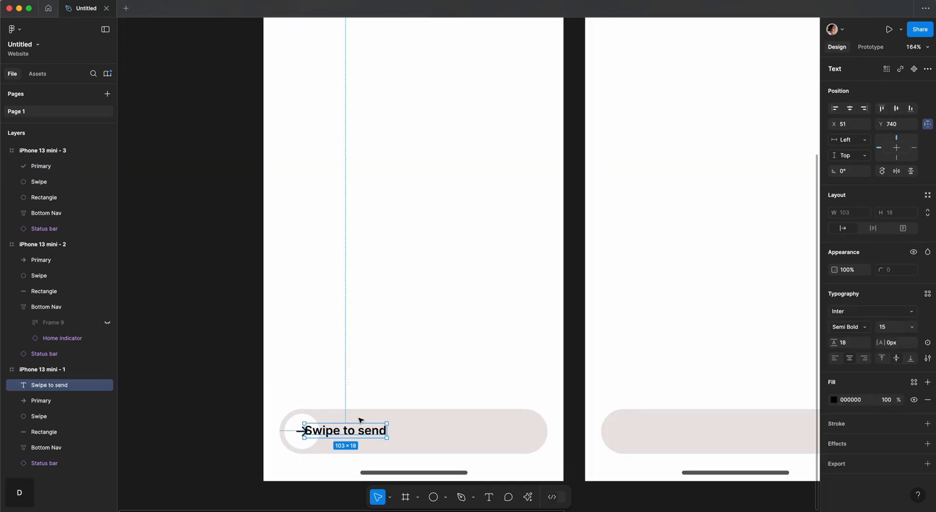
# Centre the 'Swipe to send' label in the pill, set size 16 and adjust letter spacing
pyautogui.moveTo(345, 430); pyautogui.dragTo(414, 431)
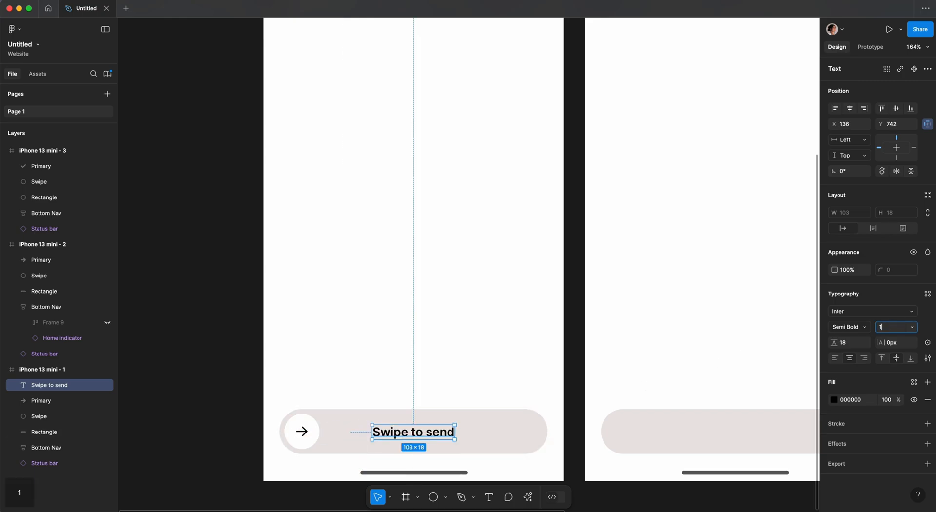
pyautogui.write('16')
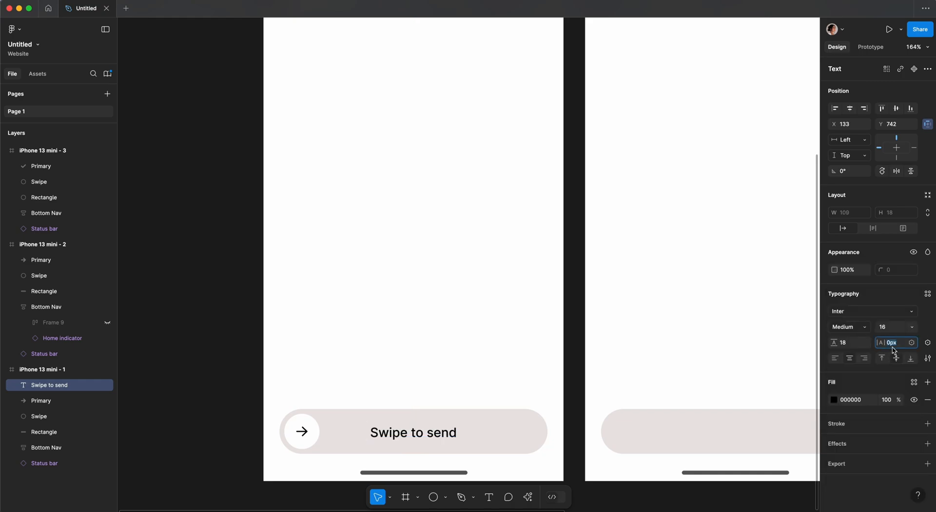
pyautogui.click(870, 47)
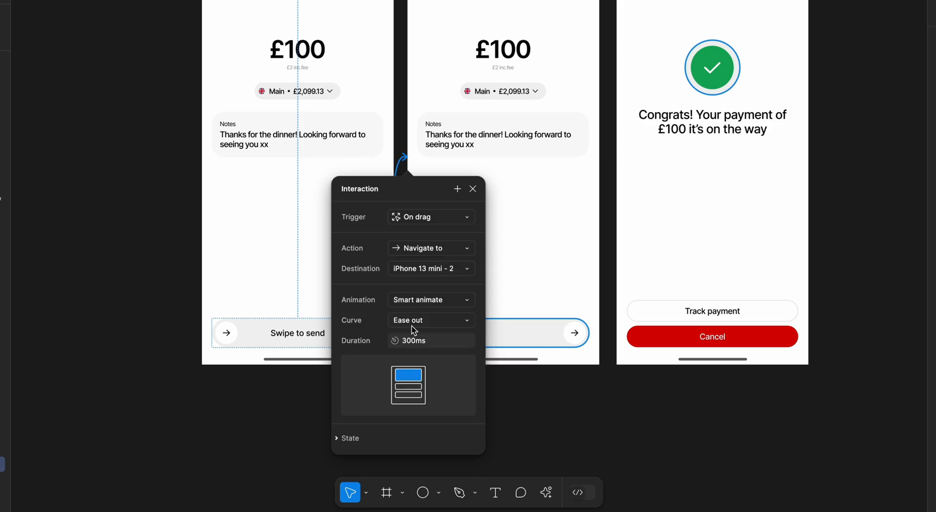
# Link frame 2 to frame 3 with an After delay trigger and a different transition animation
pyautogui.click(473, 188)
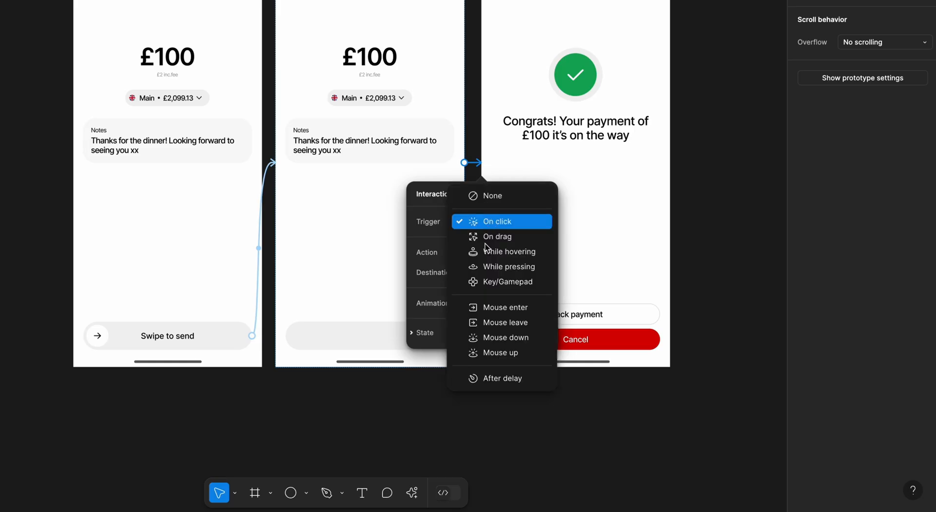
pyautogui.click(503, 378)
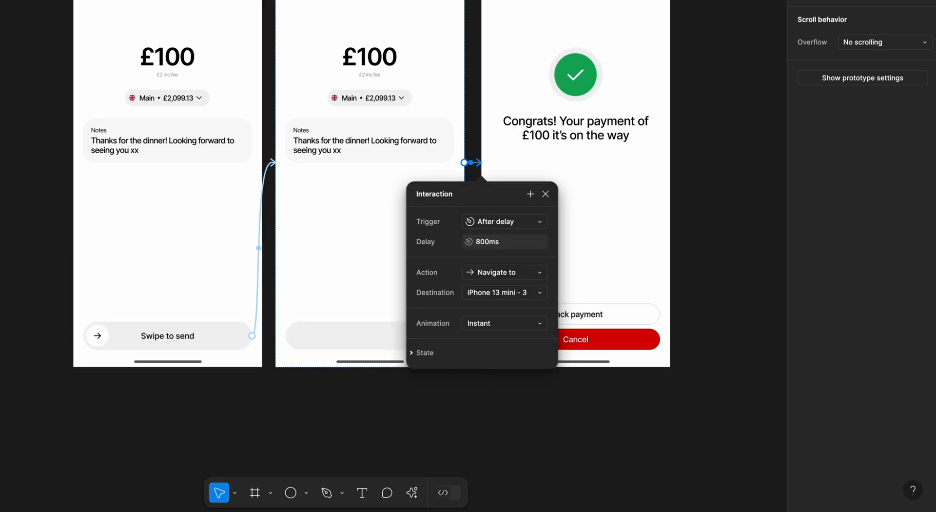
pyautogui.click(504, 323)
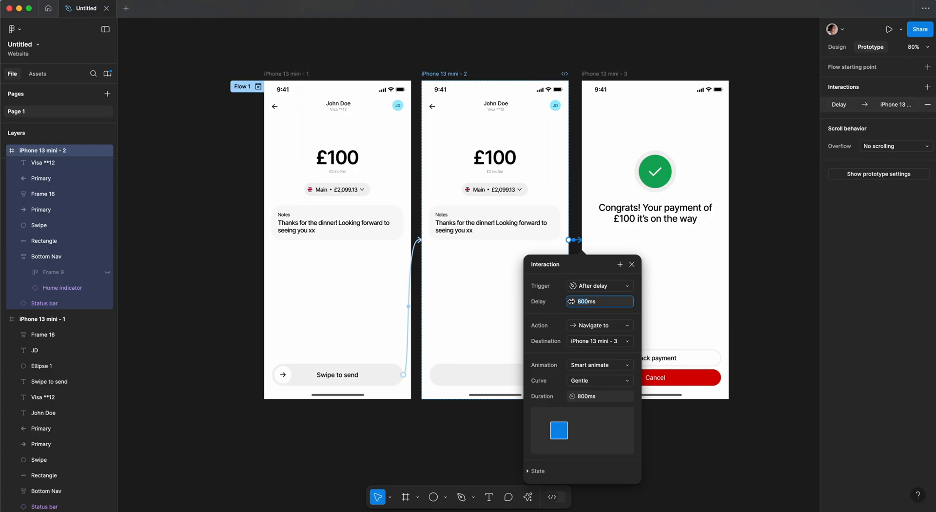
# Shorten the interaction's delay to 100ms
pyautogui.write('100ms')
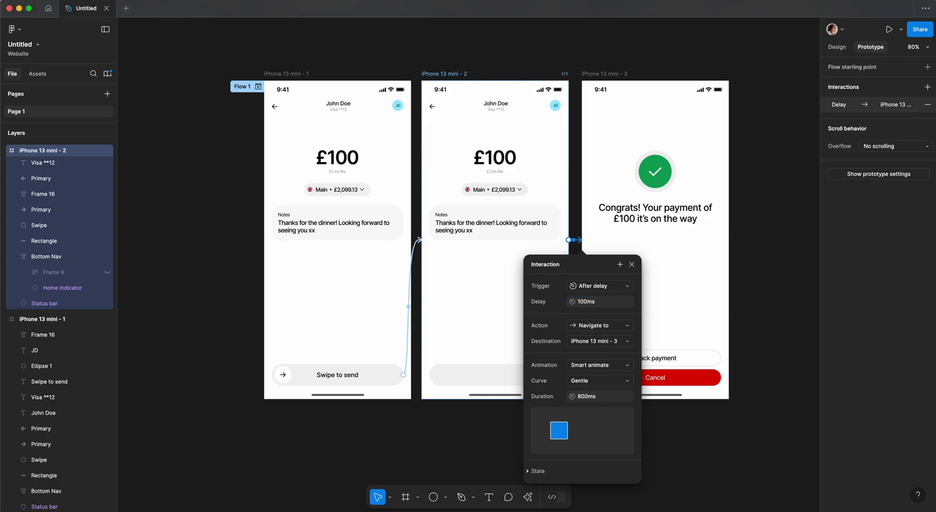